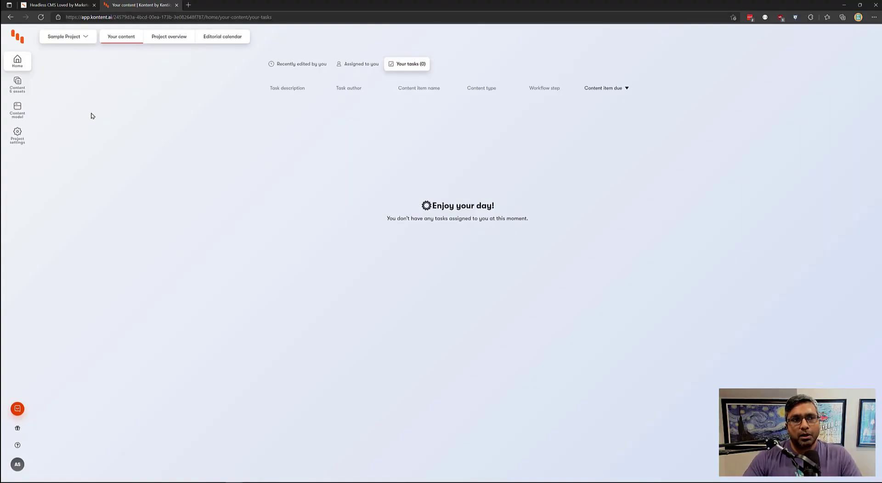
Step: Show the Sample Project's content types list via Content model in the navigation
click(18, 111)
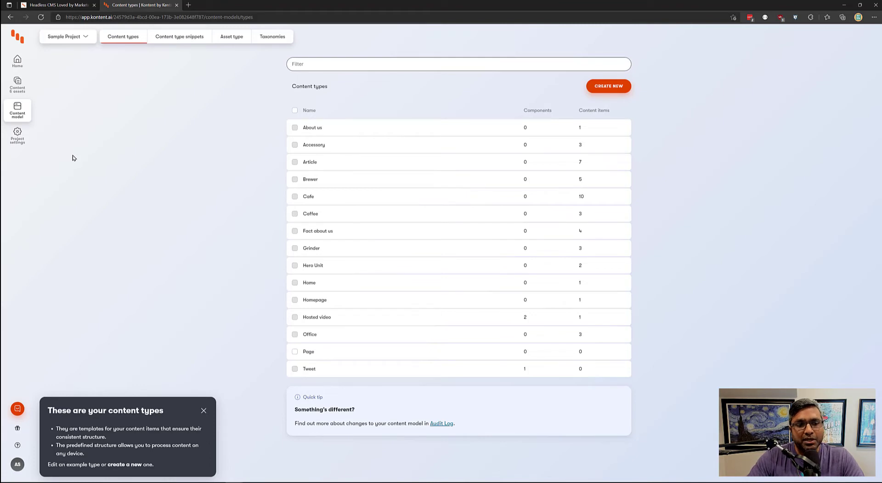
click(458, 64)
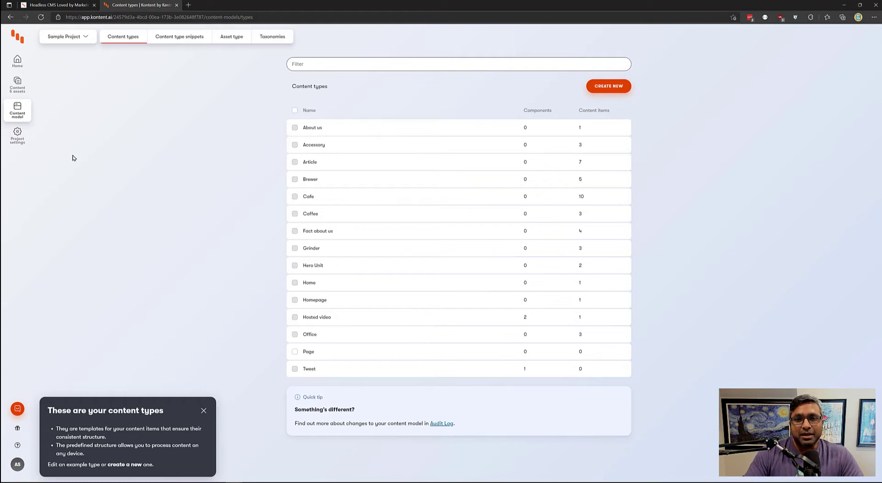
click(458, 63)
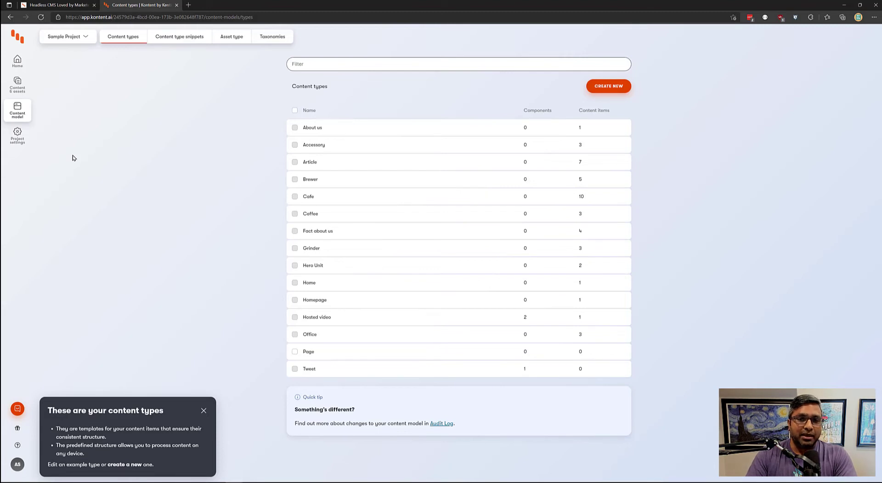
click(457, 63)
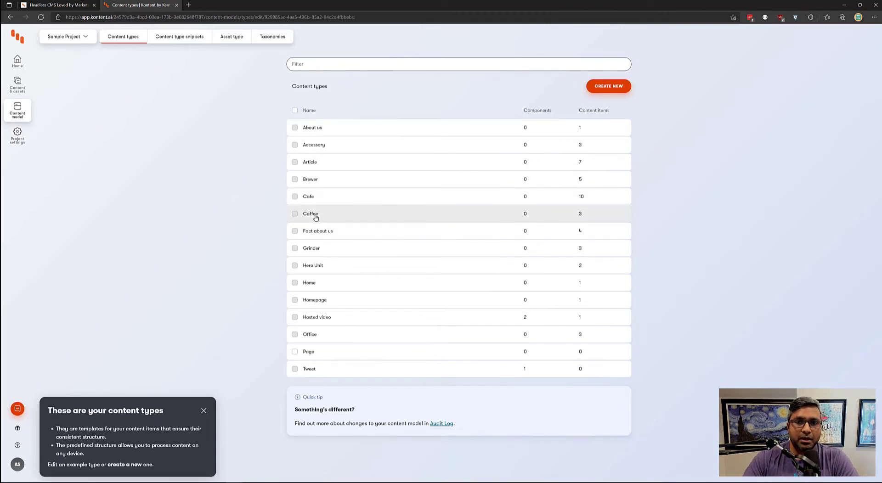
Step: Review the Coffee type's elements from guidelines and product fields down to the taxonomy items
click(311, 214)
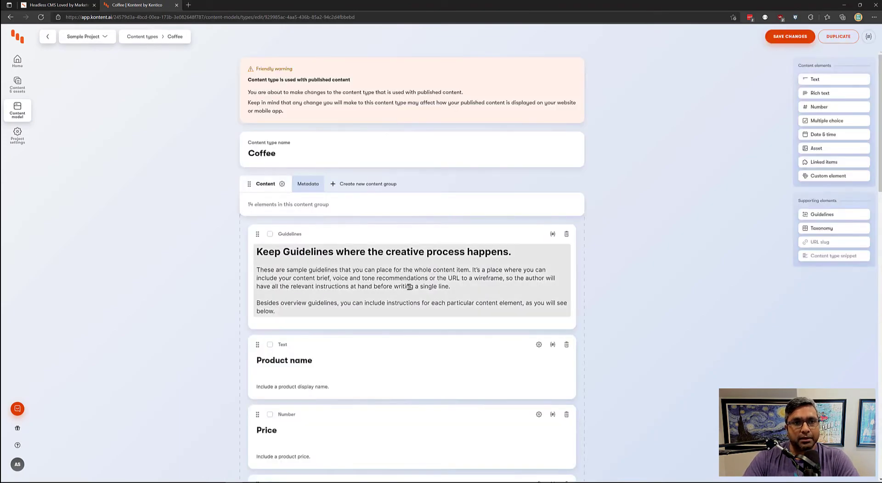
mouse_move(395, 297)
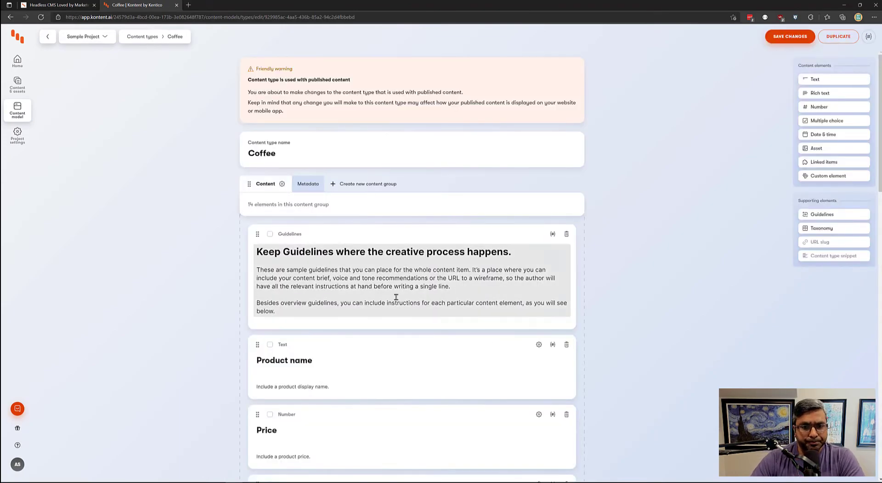
scroll(down, 3)
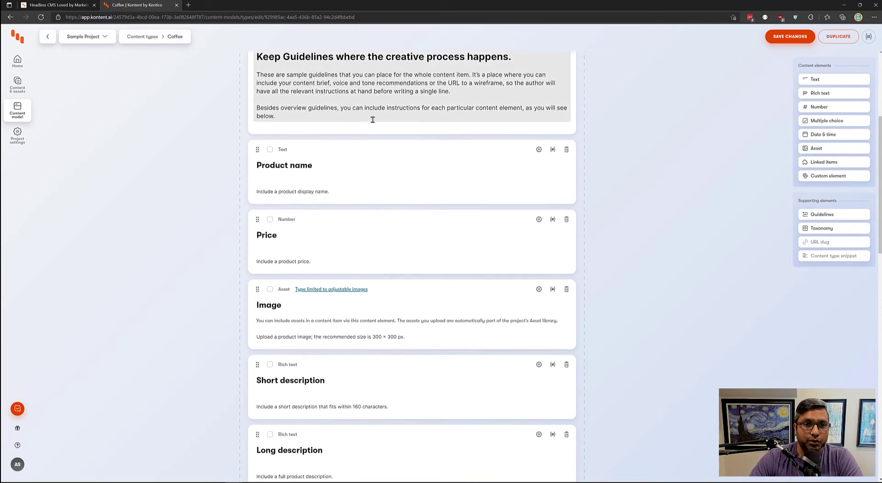
scroll(down, 3)
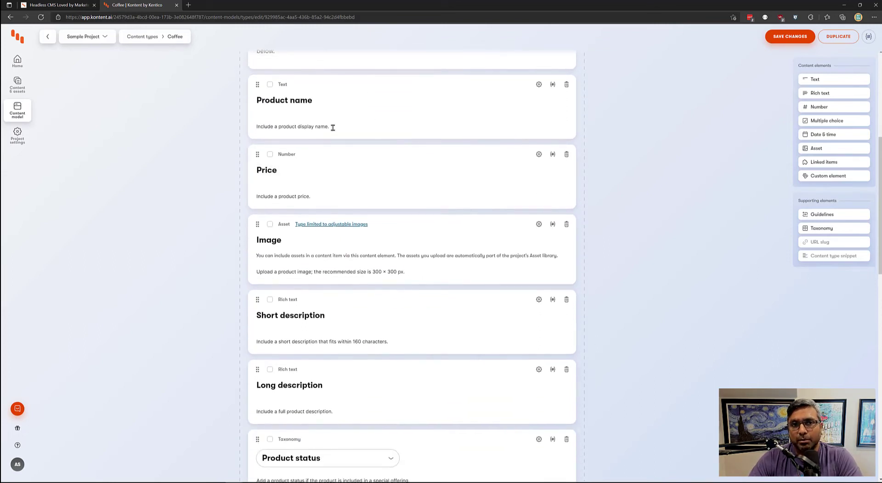
scroll(down, 3)
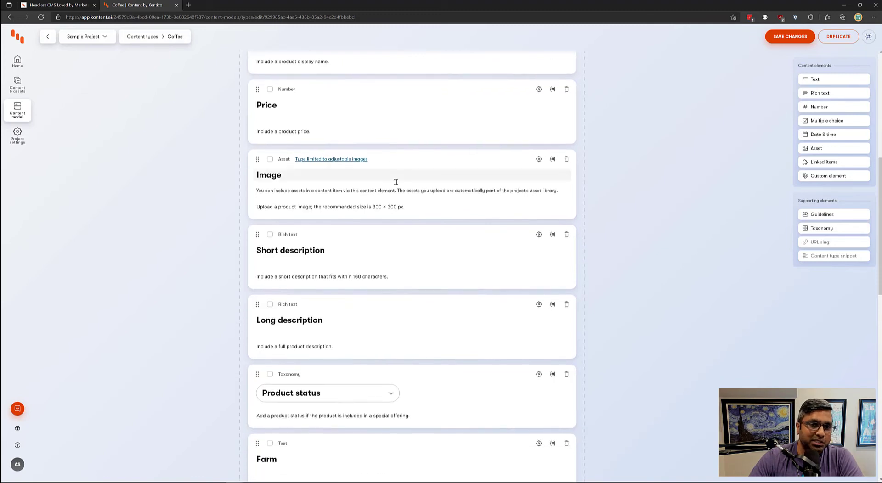
scroll(down, 3)
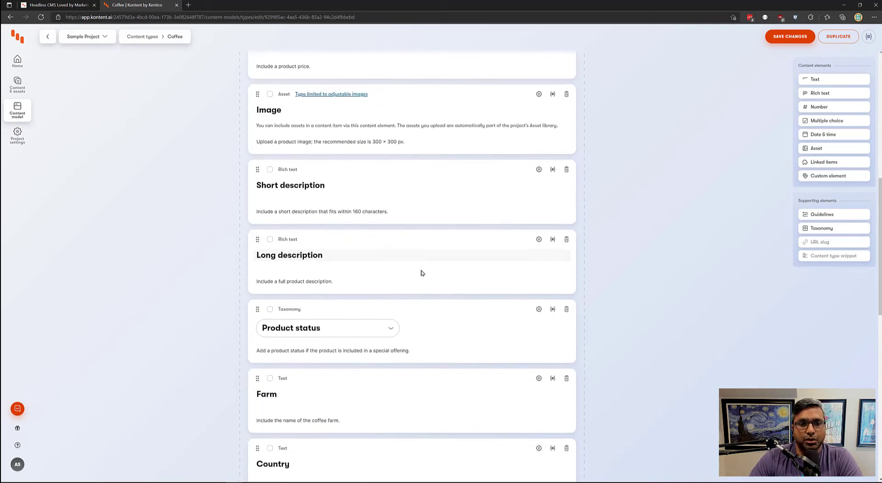
scroll(down, 3)
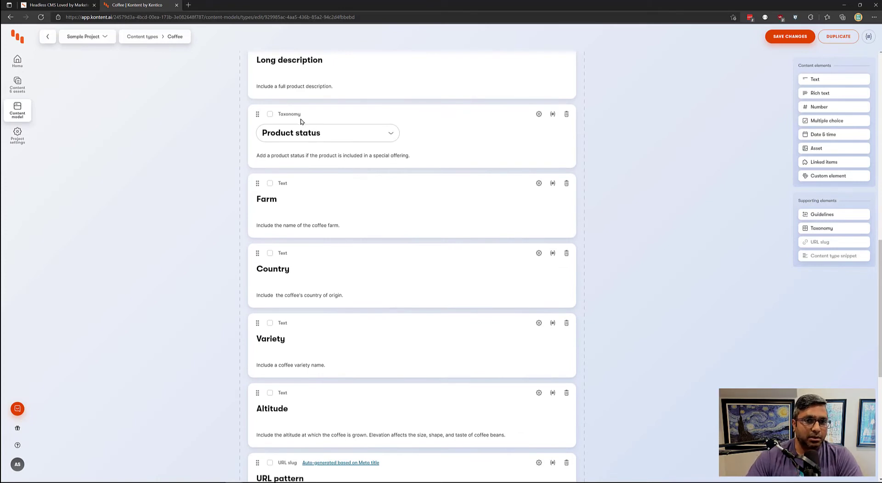
mouse_move(335, 183)
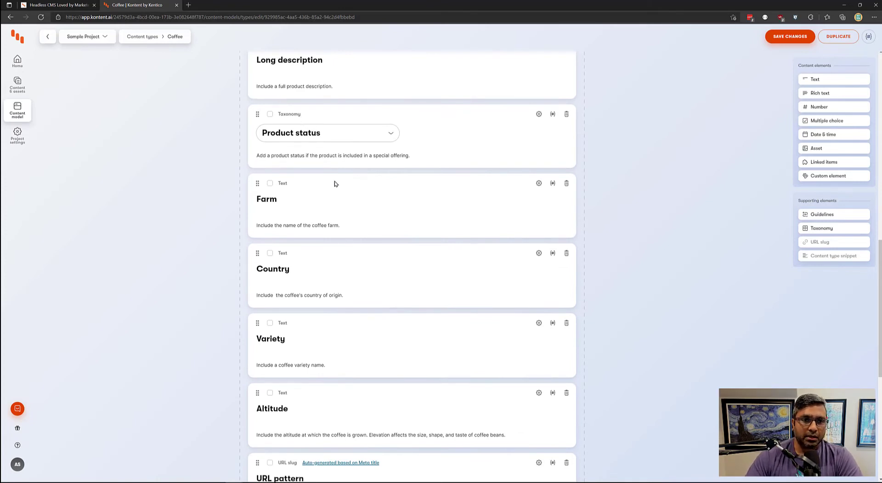
scroll(down, 3)
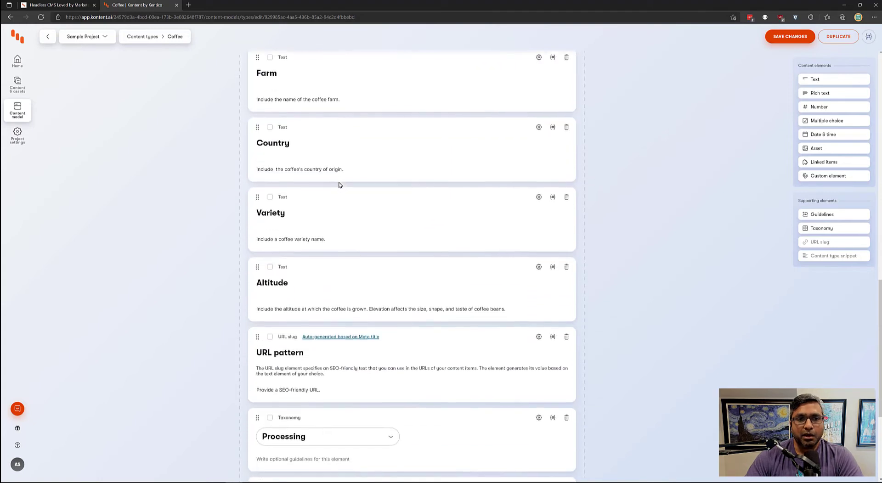
scroll(down, 3)
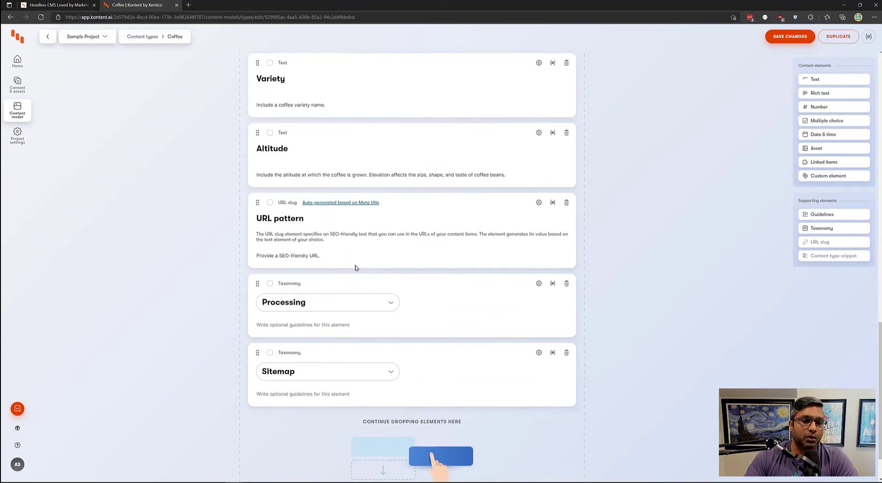
scroll(up, 3)
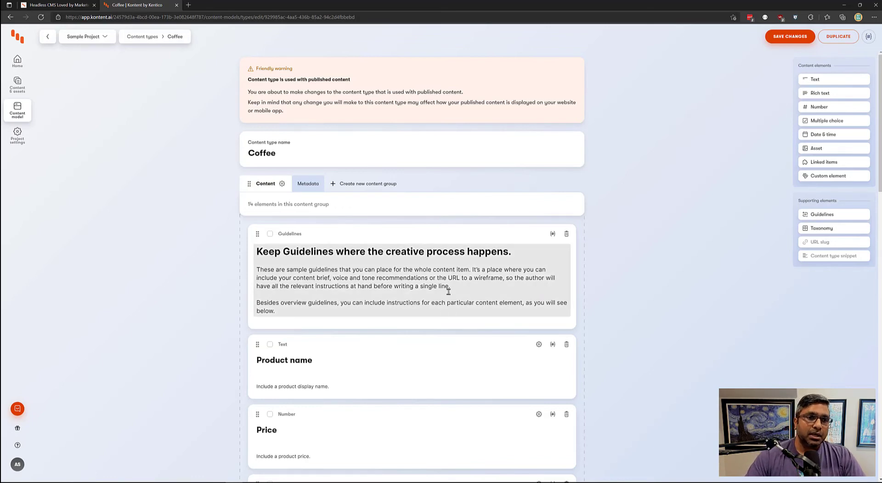
scroll(down, 3)
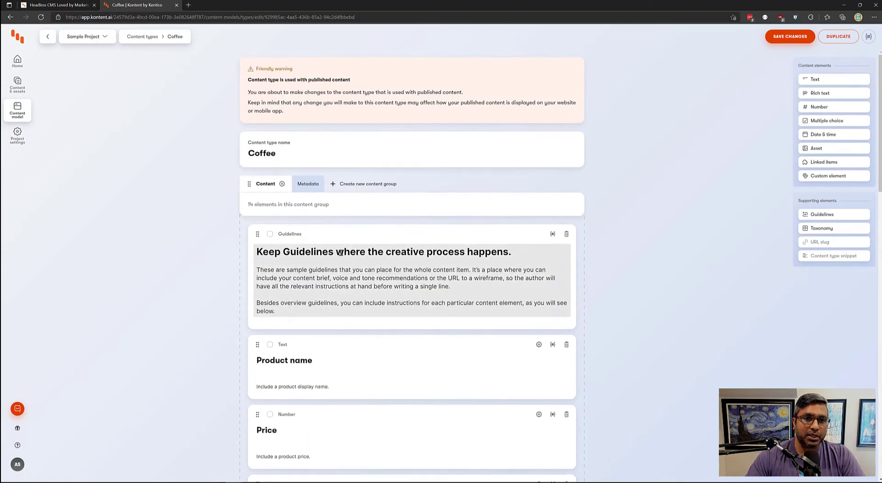
Step: Compare the Coffee type's Metadata group, holding one Metadata snippet, with its Content group elements
click(308, 184)
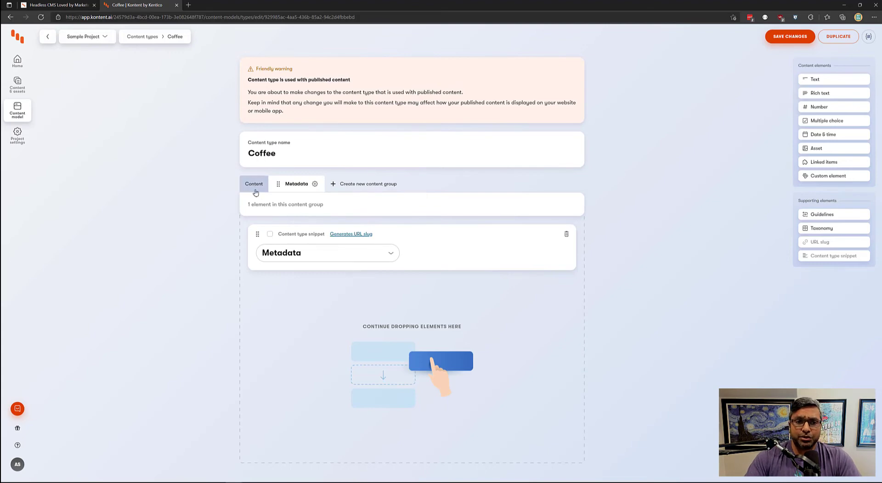
click(253, 184)
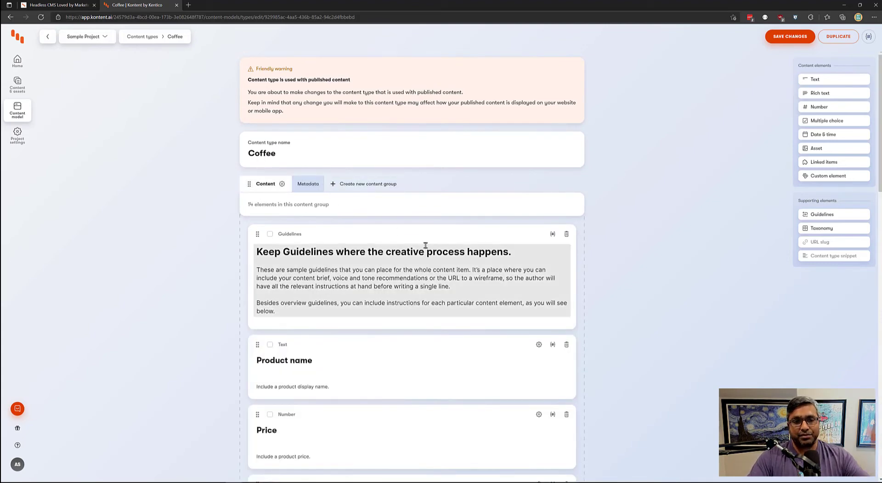
scroll(down, 3)
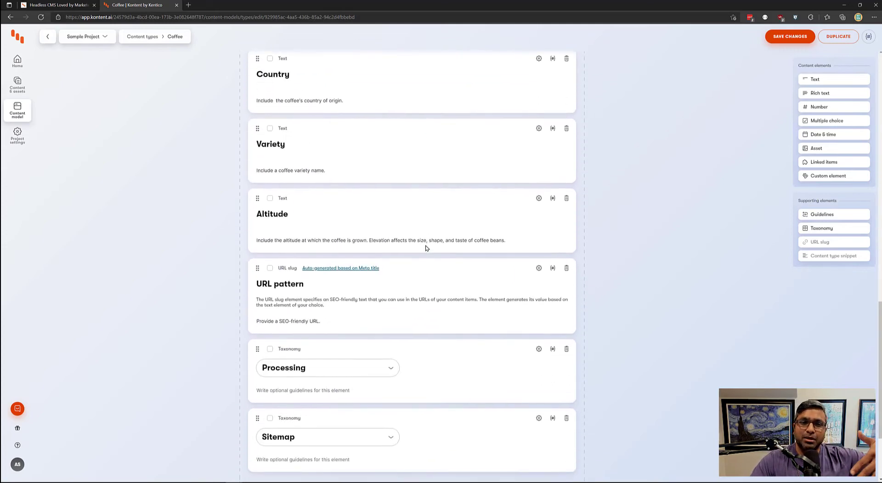
scroll(down, 3)
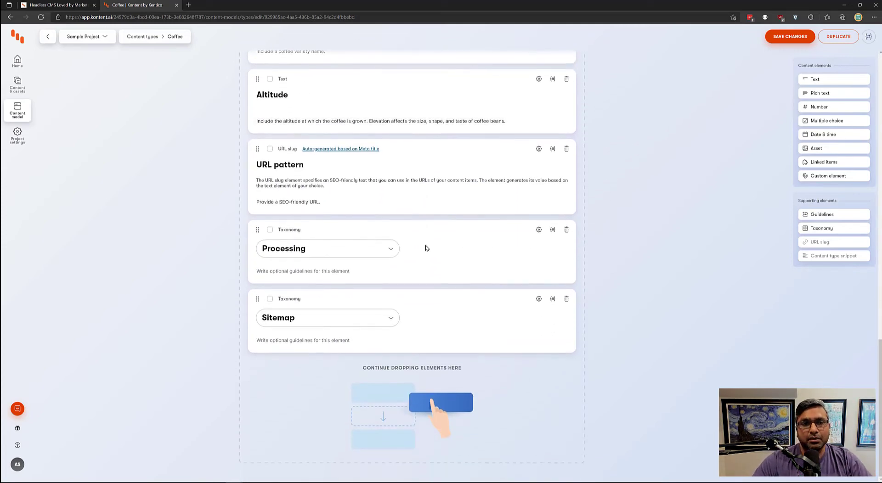
scroll(down, 3)
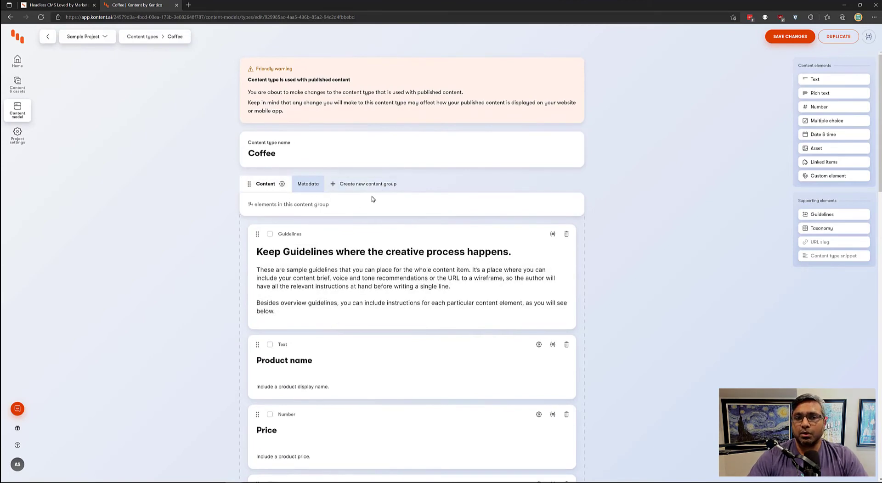
click(308, 184)
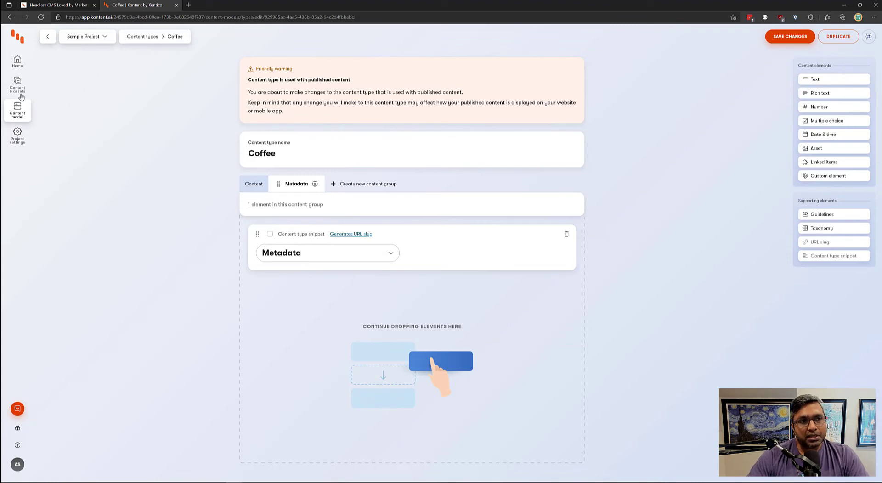
Step: Filter the content items list to the Coffee type, leaving its three items
click(17, 86)
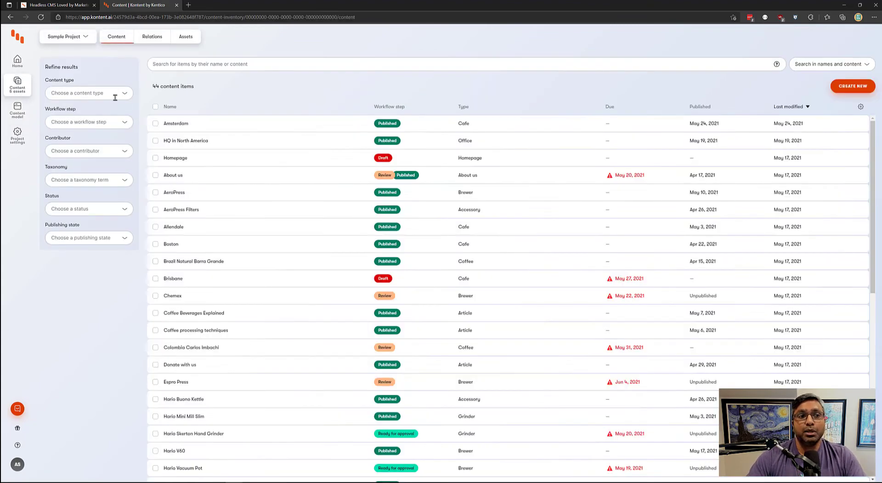
click(87, 93)
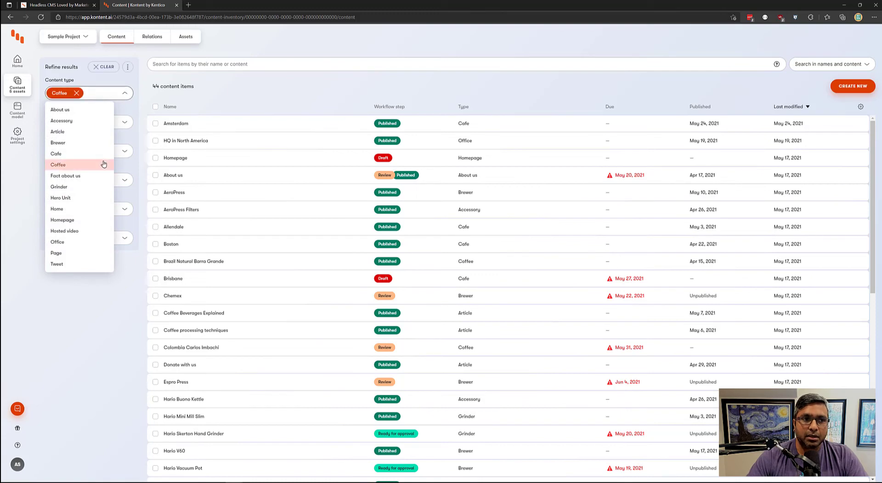
click(58, 165)
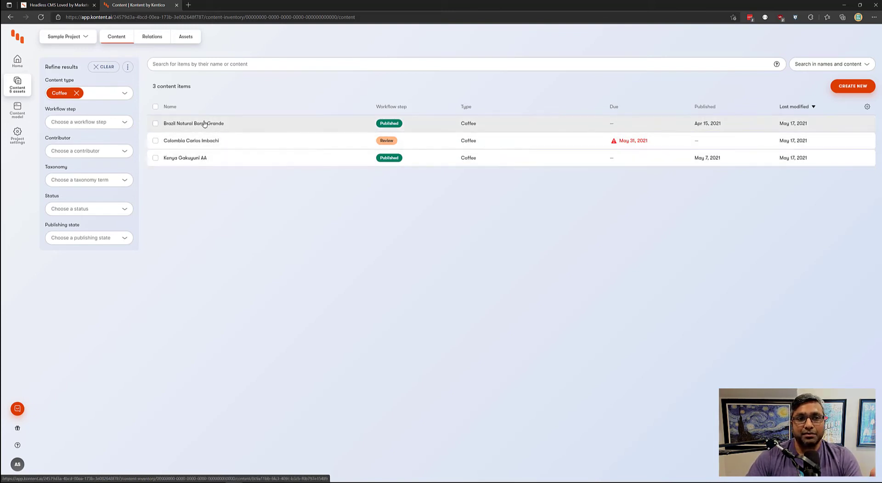
Step: Review Brazil Natural Barra Grande's filled-in fields down through processing and sitemap
click(194, 123)
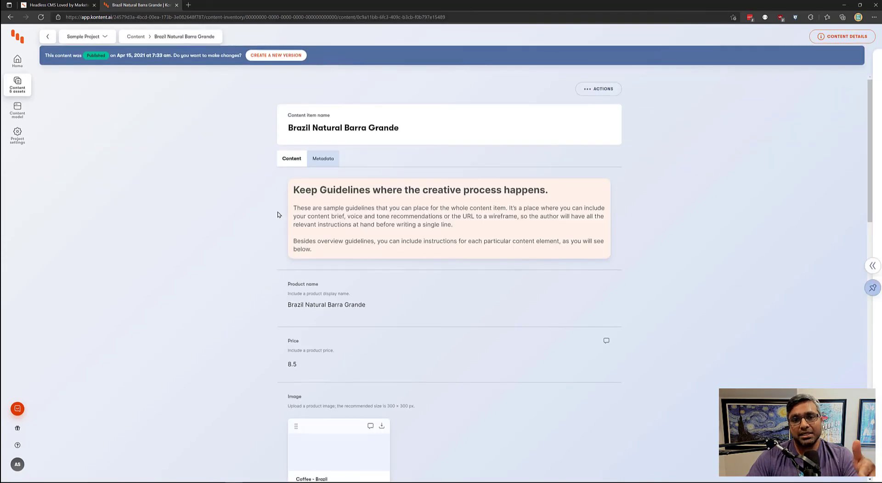
scroll(down, 3)
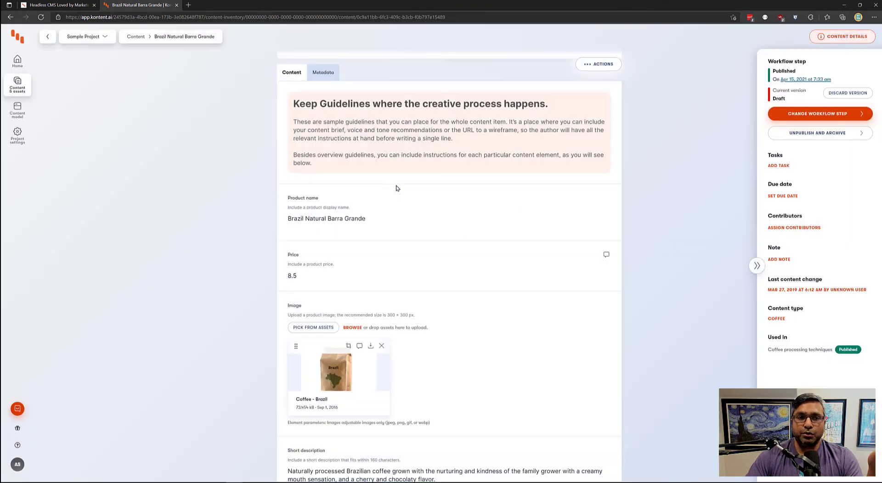
scroll(down, 3)
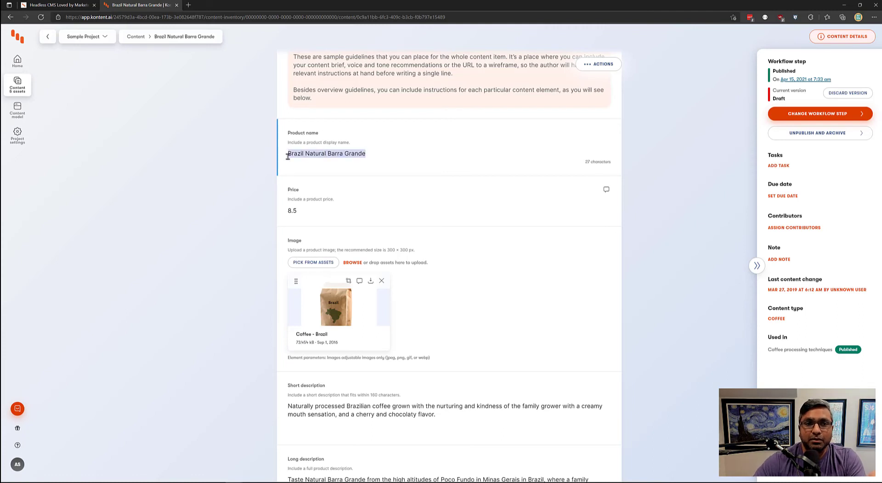
scroll(down, 3)
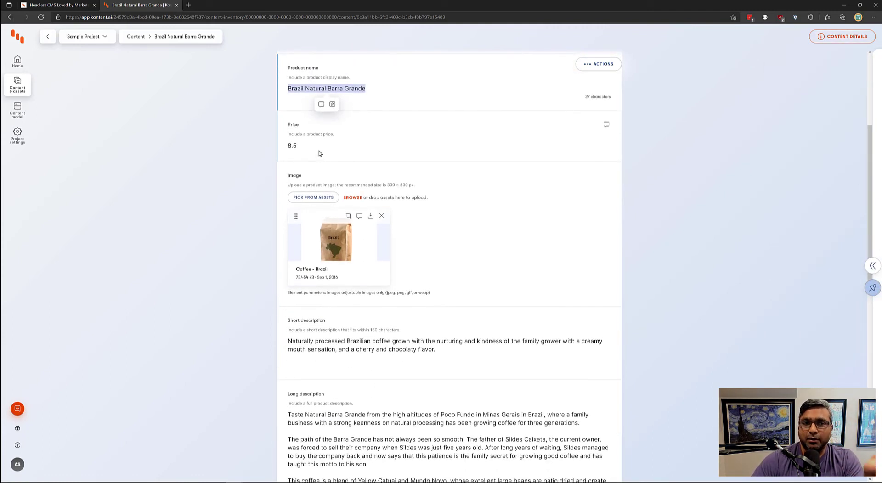
scroll(down, 3)
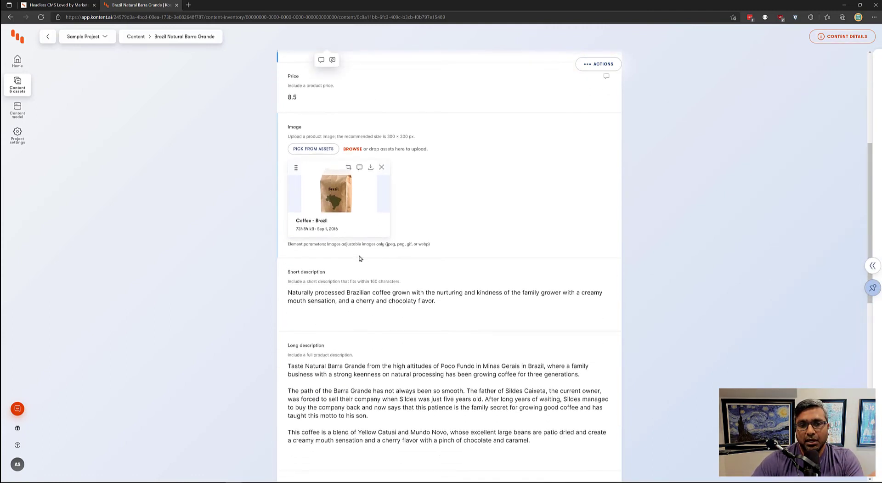
scroll(down, 3)
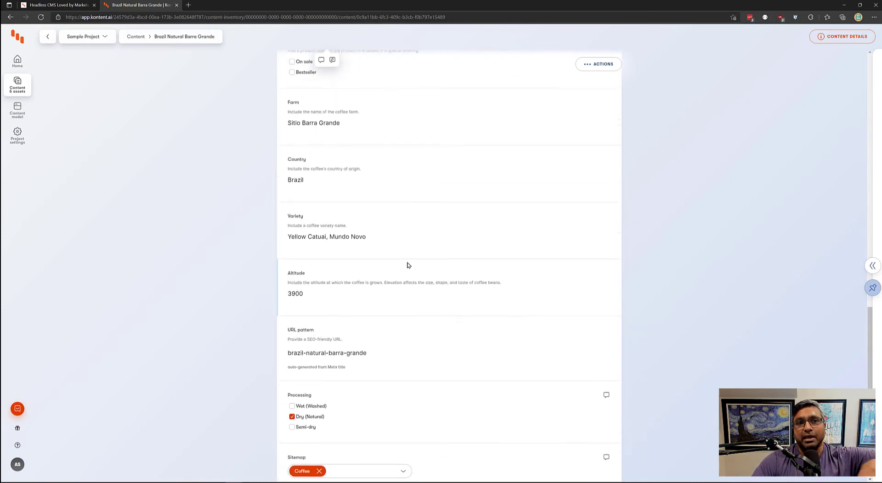
Step: Review the item's Metadata fields: browser, Facebook and Twitter metadata
click(323, 134)
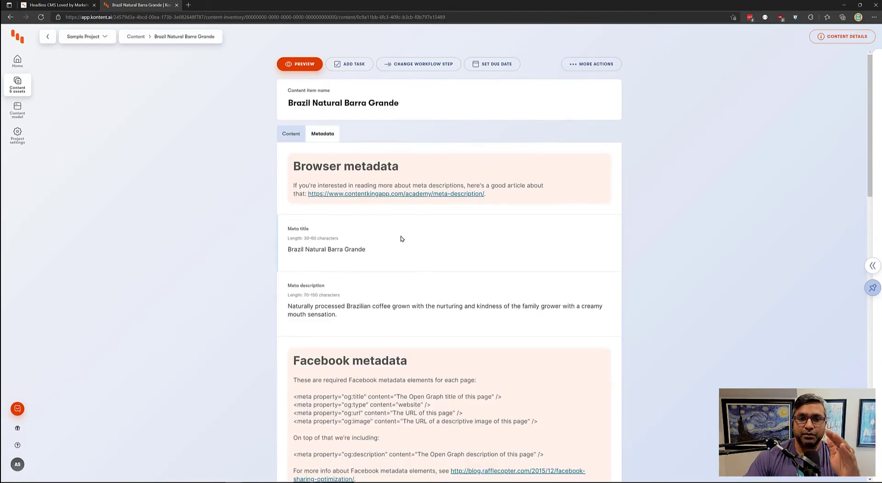
scroll(down, 3)
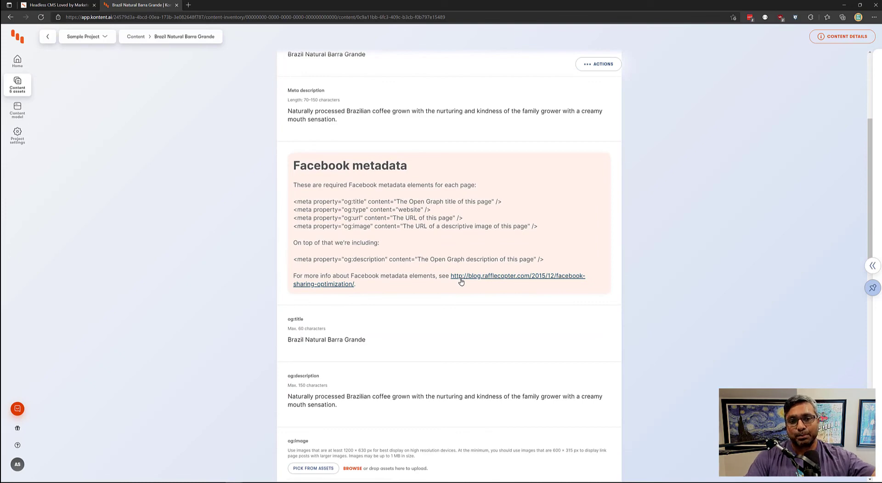
scroll(down, 3)
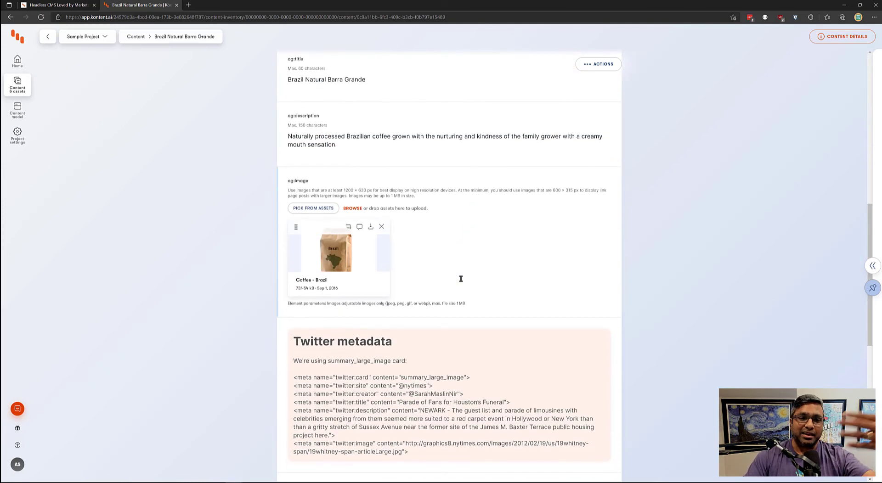
mouse_move(461, 281)
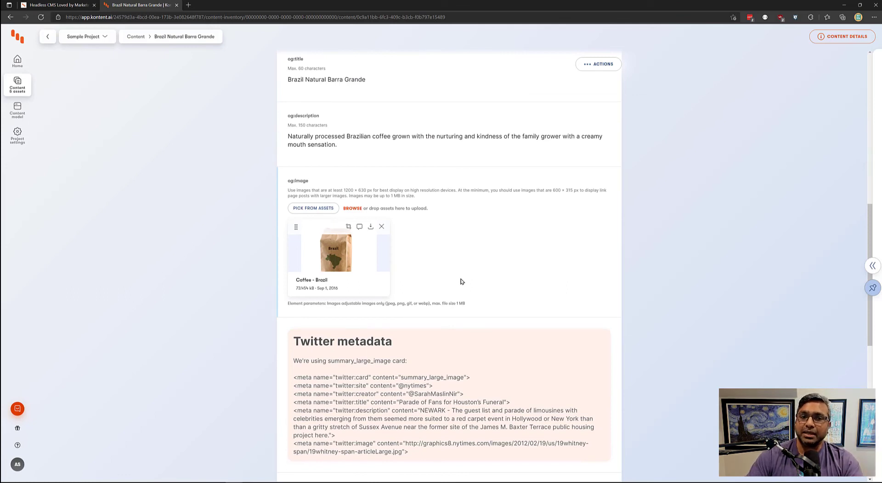
scroll(down, 3)
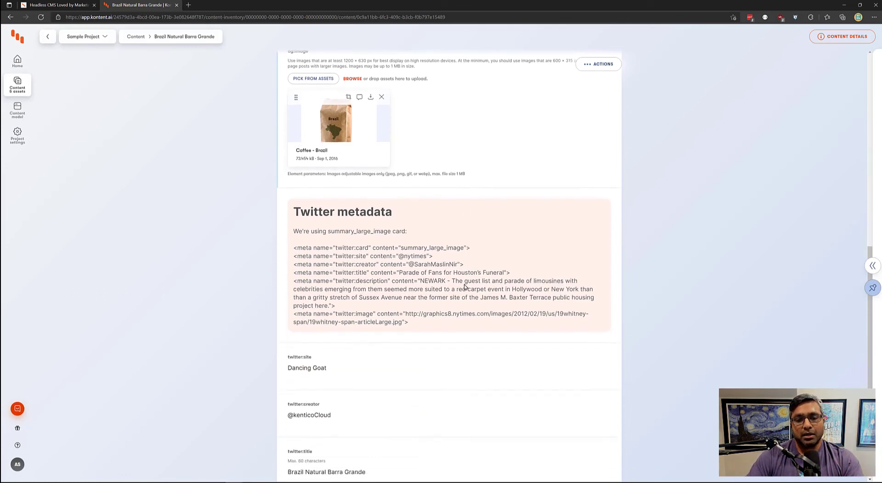
scroll(down, 3)
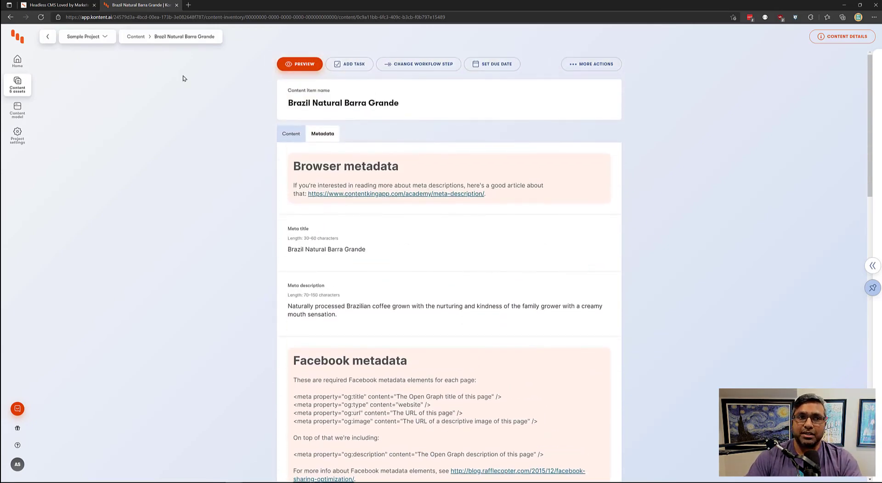
Step: Back in the Coffee list, review Kenya Gakuyuni AA's fields from product name through farm
click(135, 36)
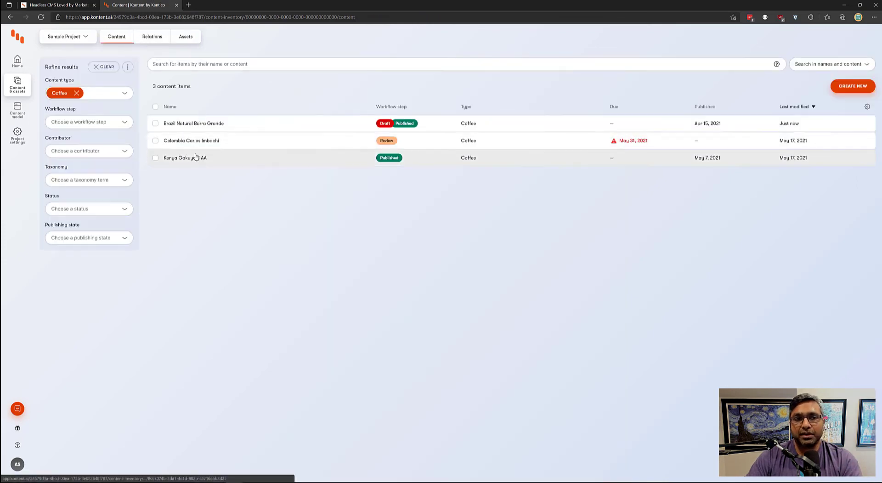
click(185, 157)
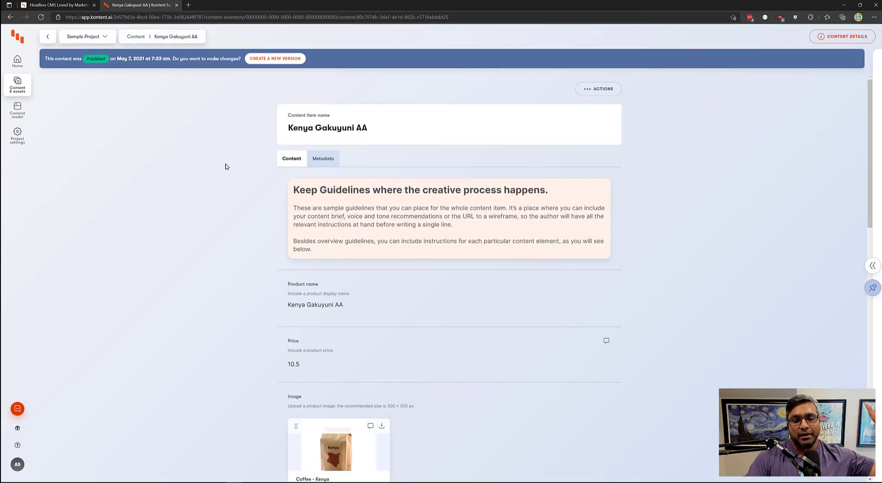
mouse_move(304, 224)
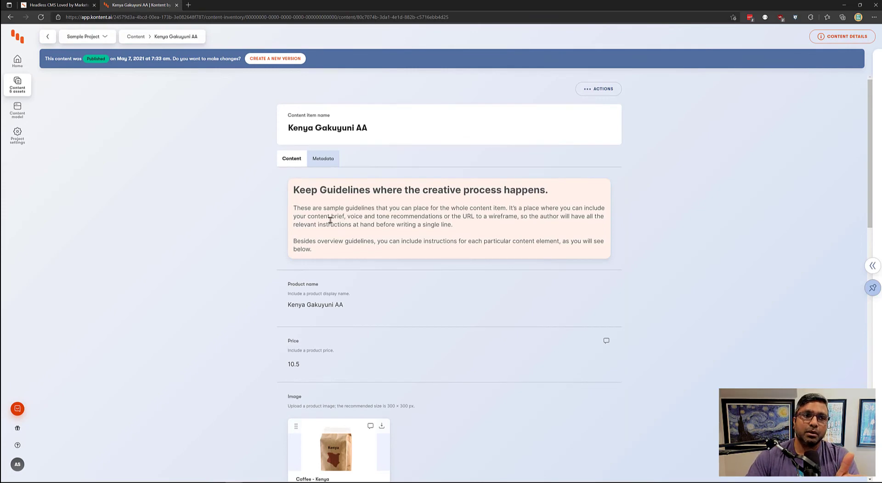
scroll(down, 3)
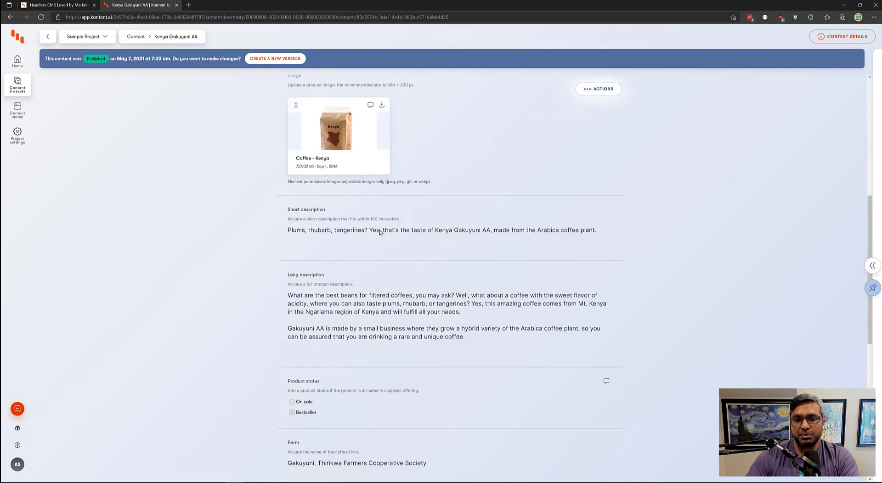
scroll(down, 3)
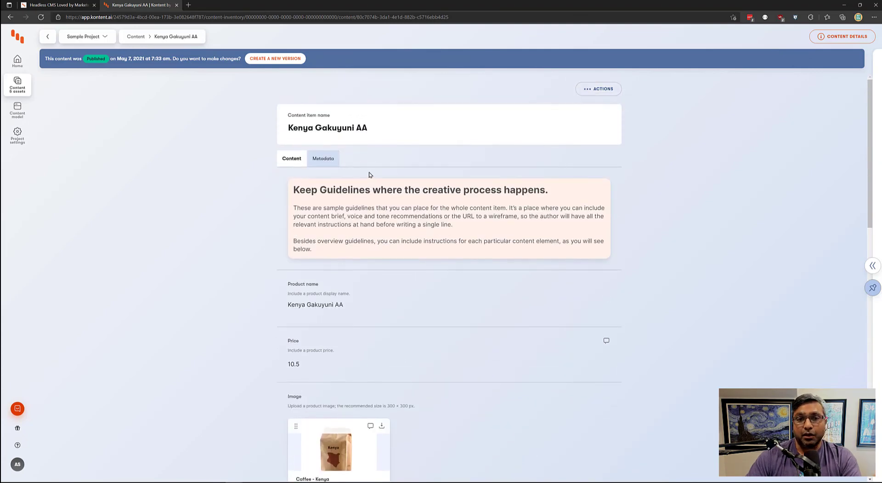
mouse_move(392, 180)
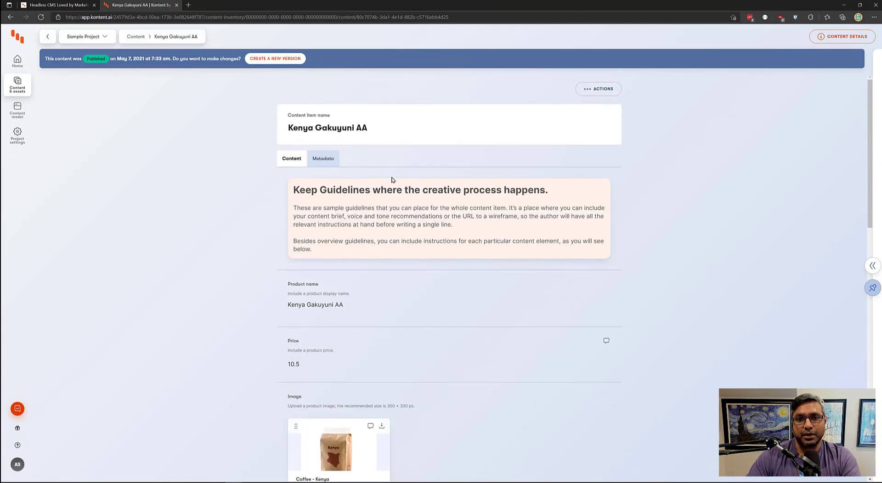